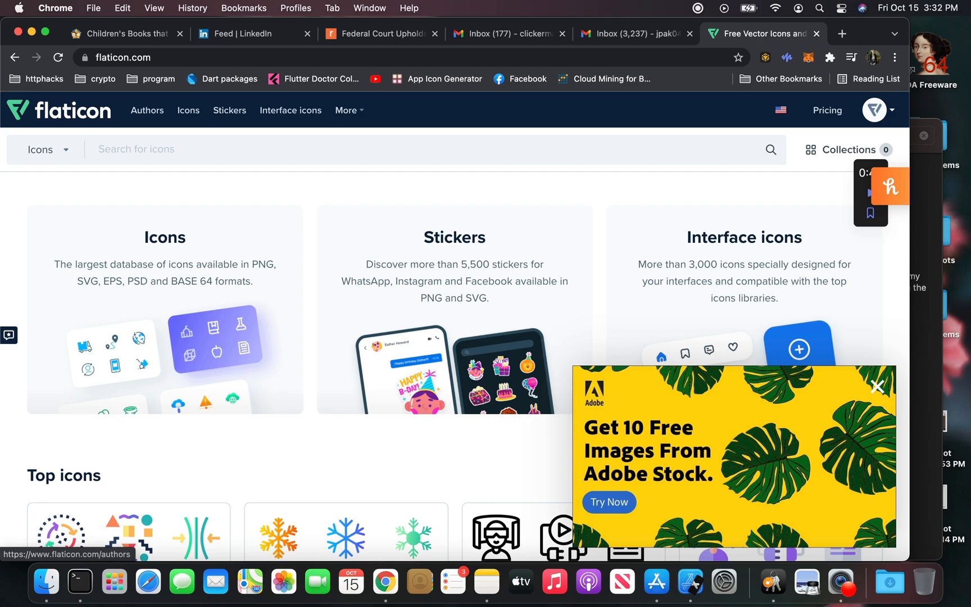
Navigate the current tab to coconft.com via the 'co' address-bar suggestion.
click(155, 57)
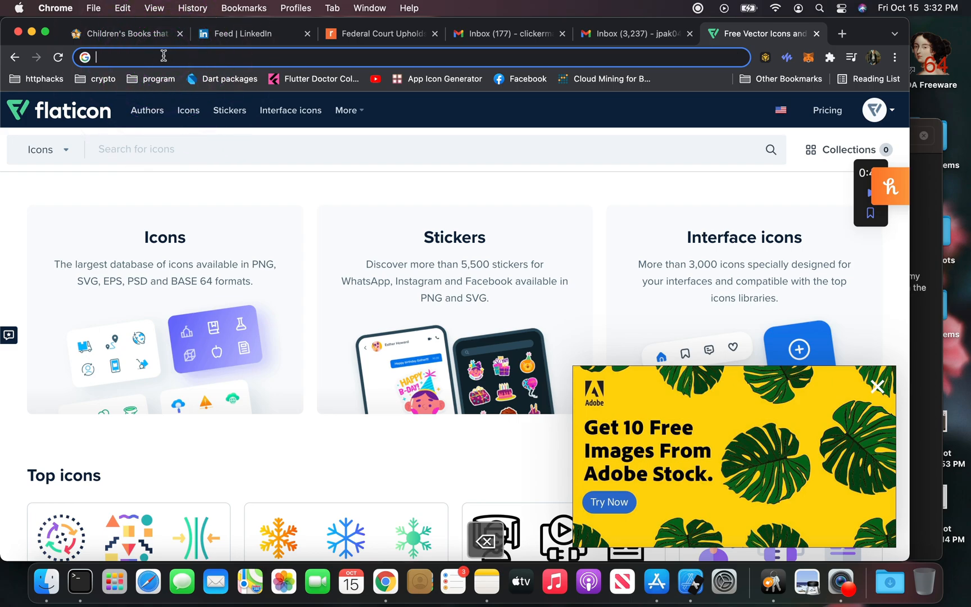
text(co)
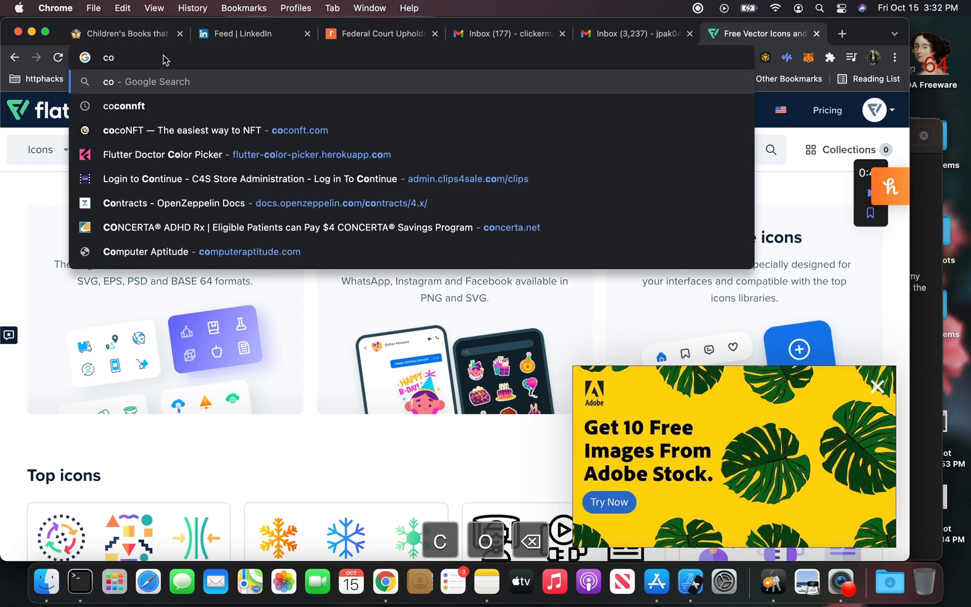
click(207, 130)
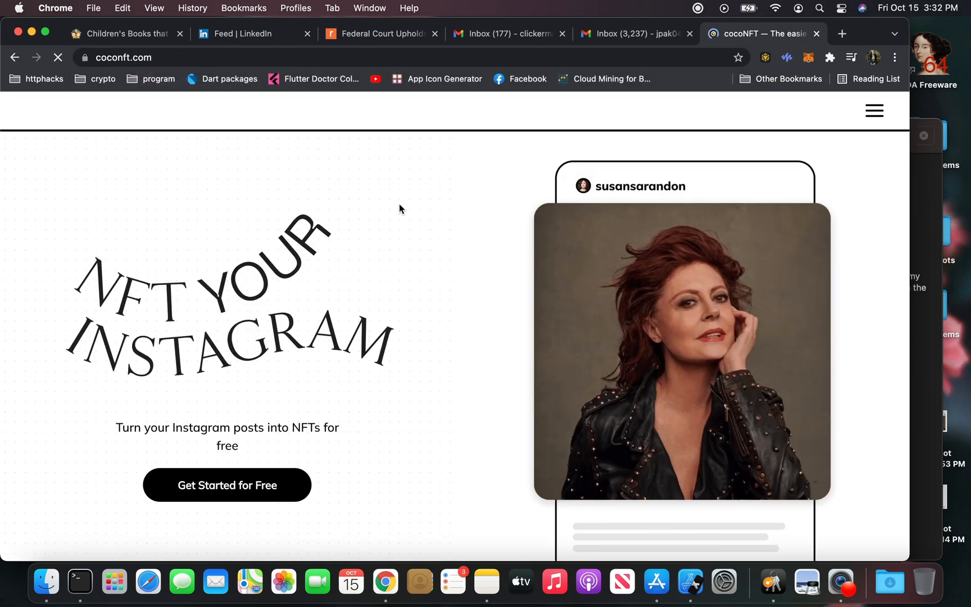
mouse_move(764, 156)
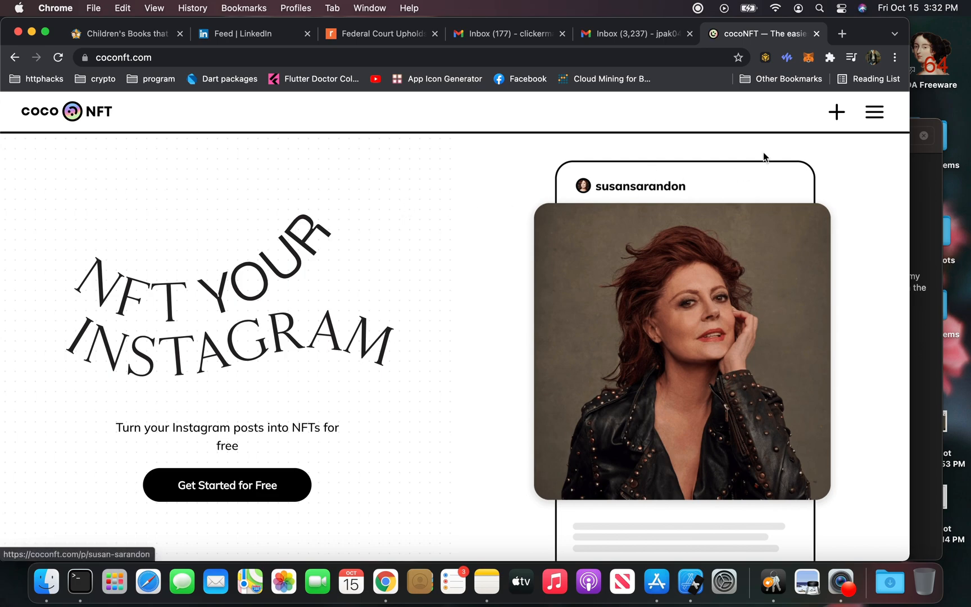
Start a new NFT and pick the glowing green scarf Instagram post to sell.
click(227, 485)
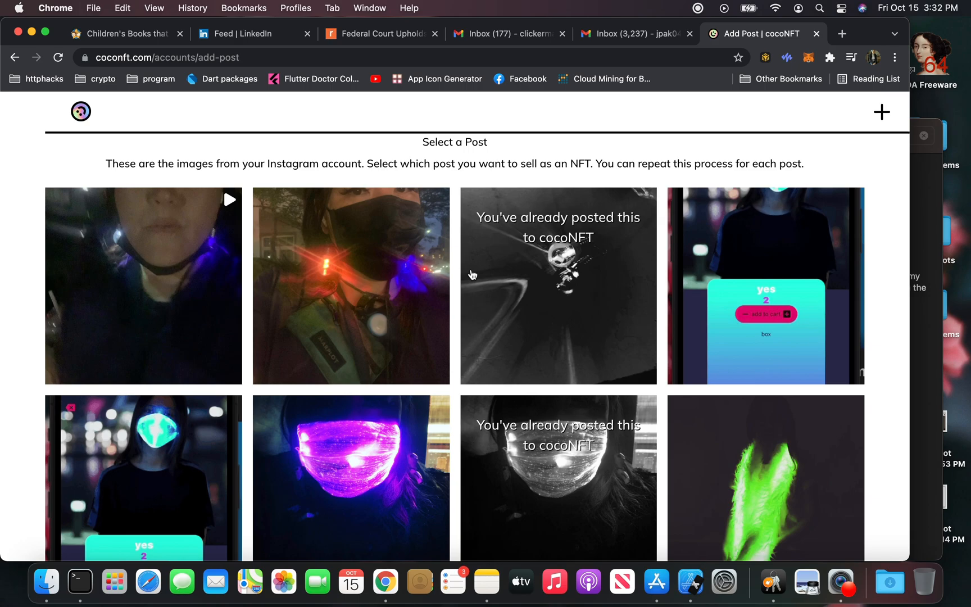
scroll(down, 3)
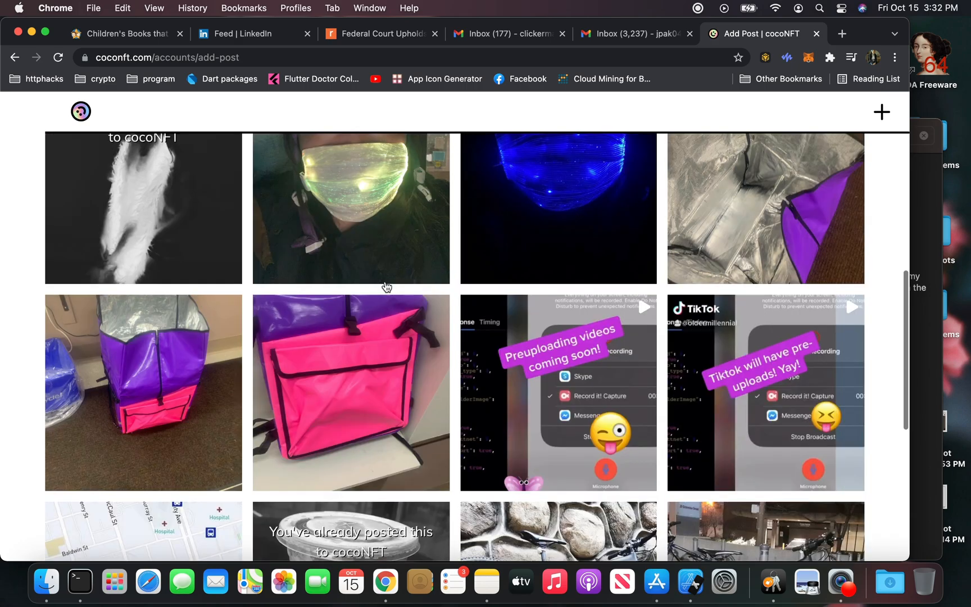
scroll(up, 3)
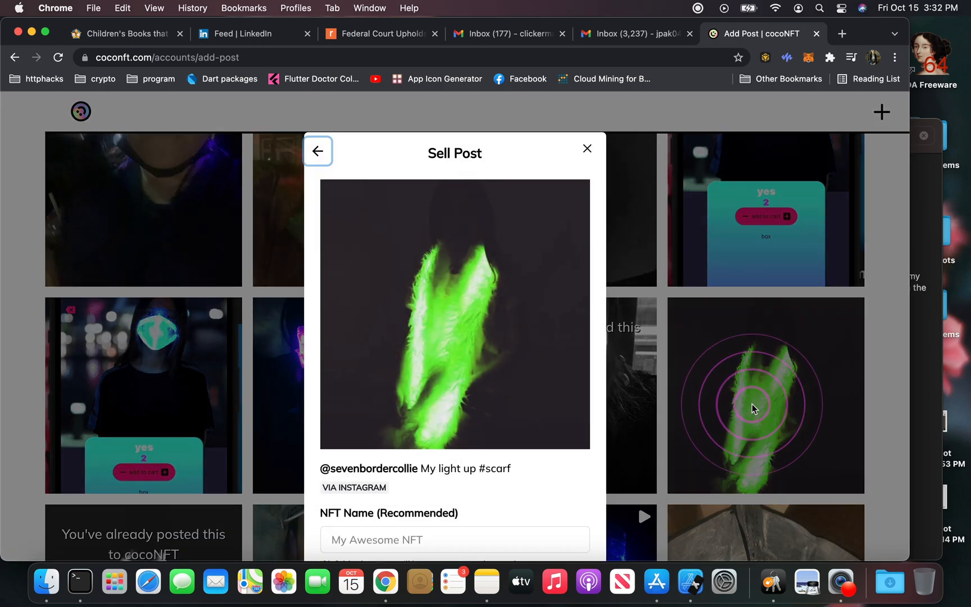
Name the NFT 'scarf' and continue to the 0.0200 ETH sale-price step.
click(454, 471)
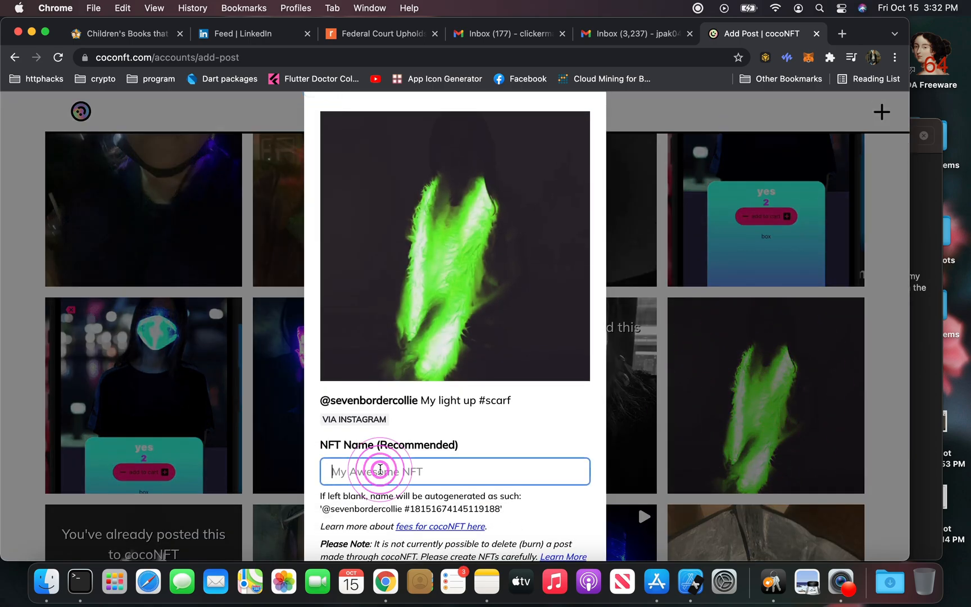
text(scarf)
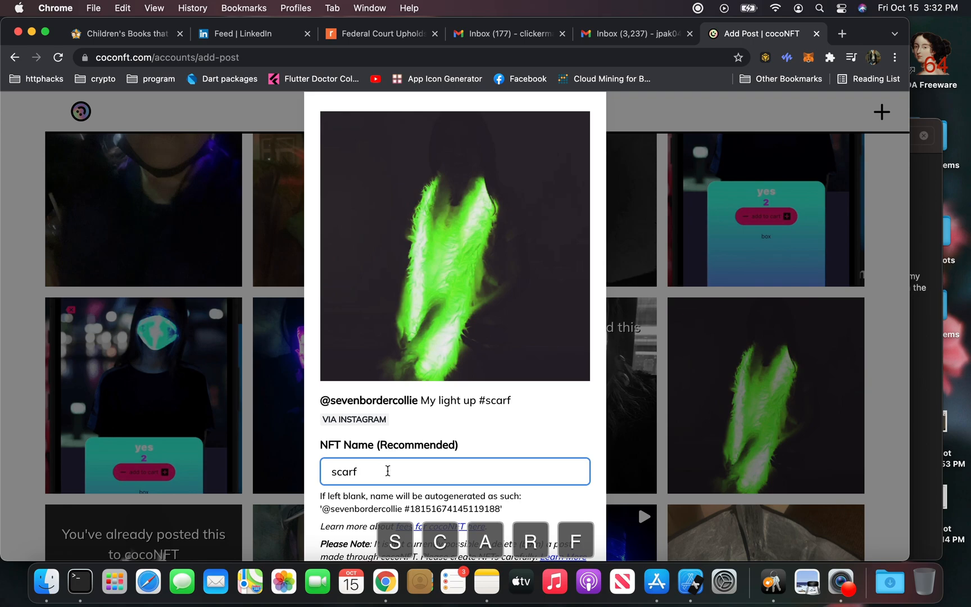
scroll(down, 3)
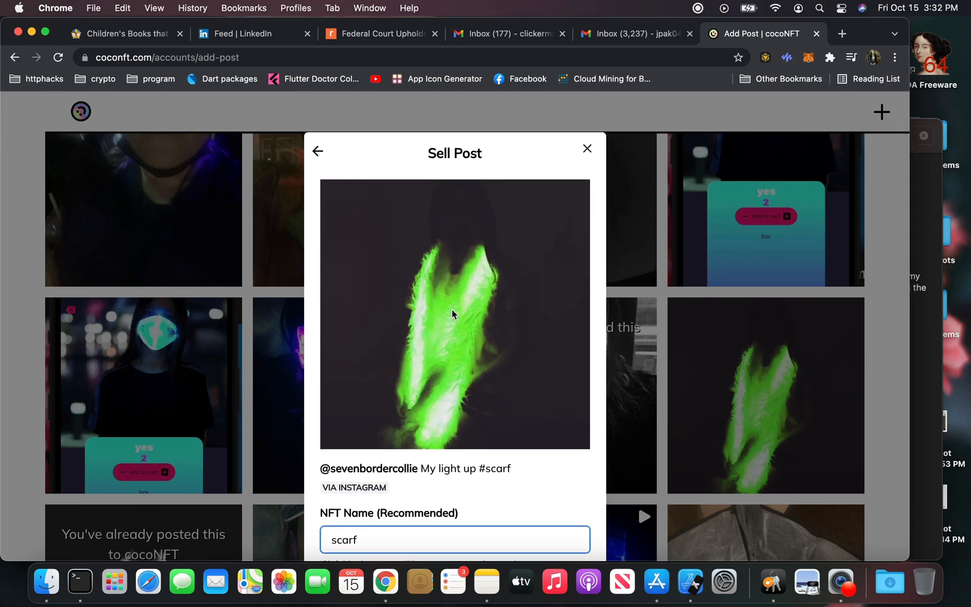
scroll(down, 3)
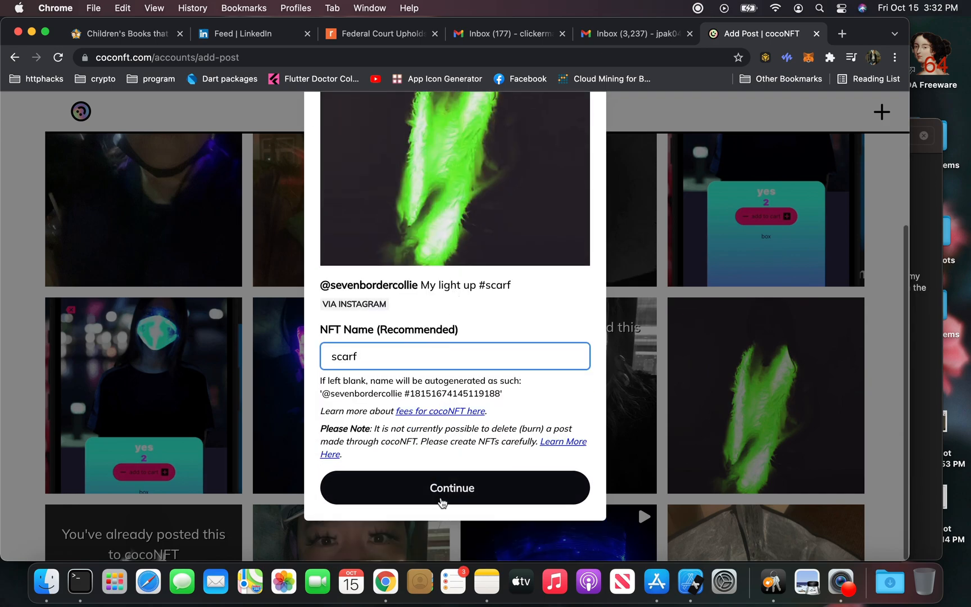
click(454, 488)
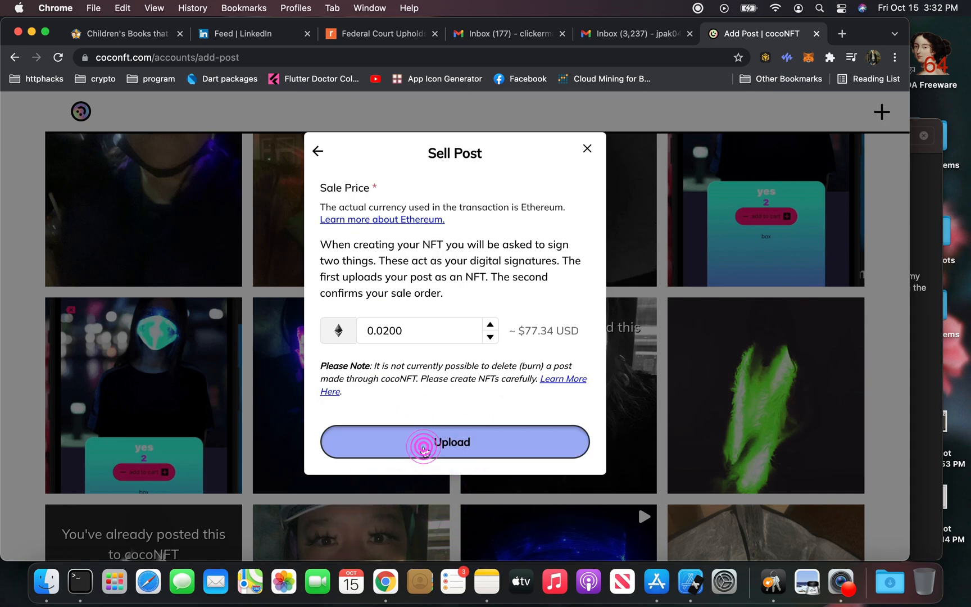
Upload the scarf NFT and sign the Mint1155 and Exchange sale-order requests in MetaMask.
click(454, 442)
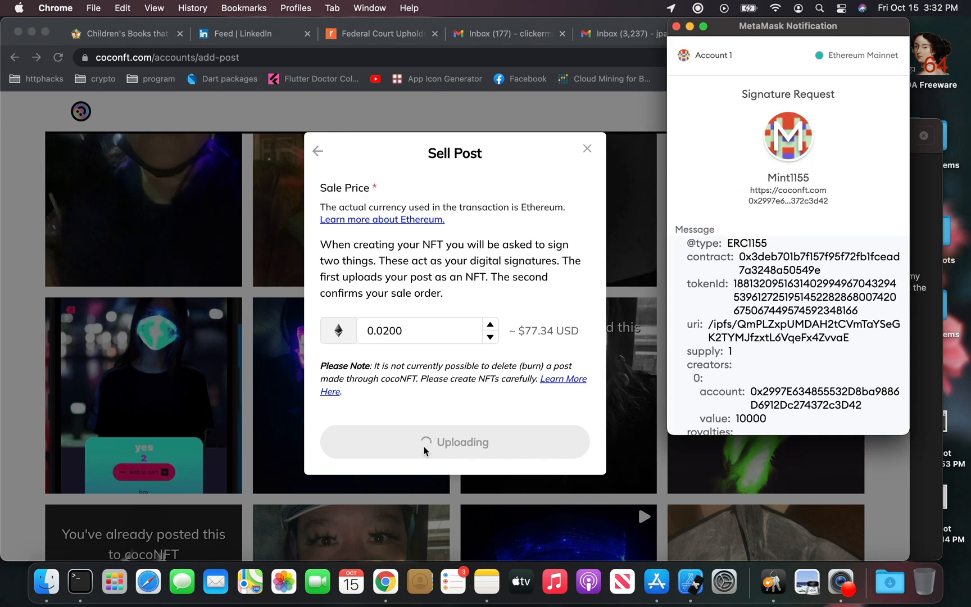
scroll(down, 3)
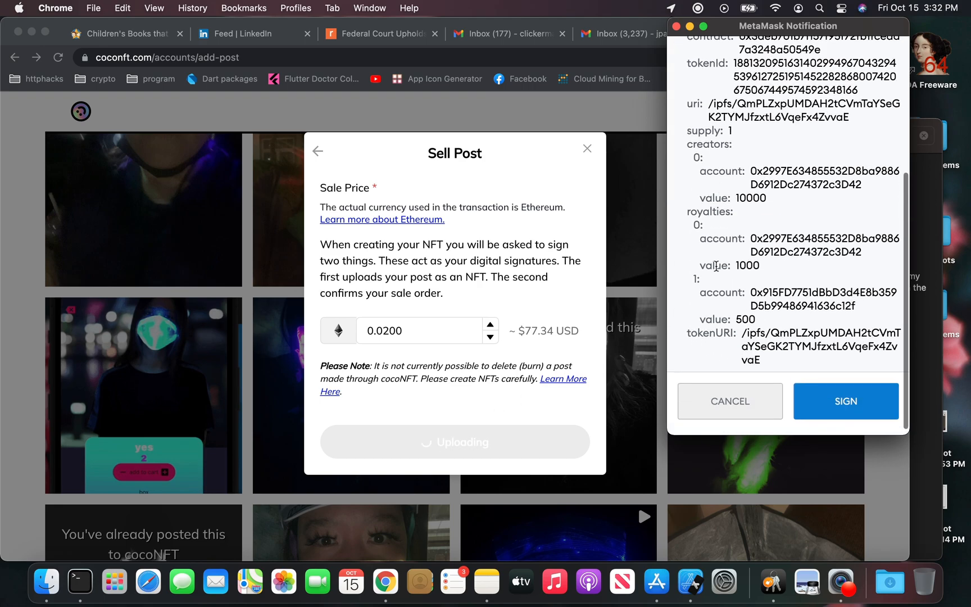
click(845, 401)
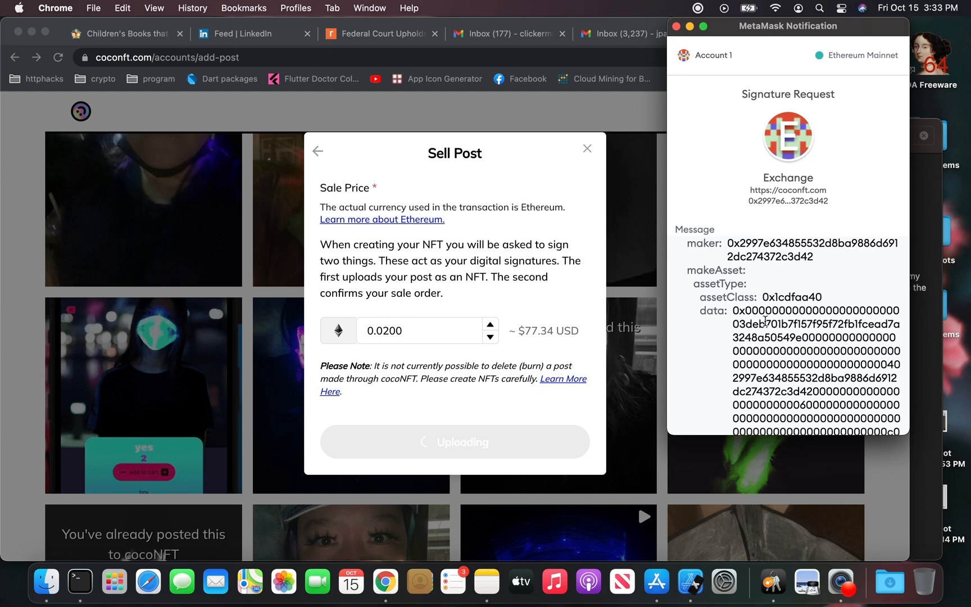
scroll(down, 3)
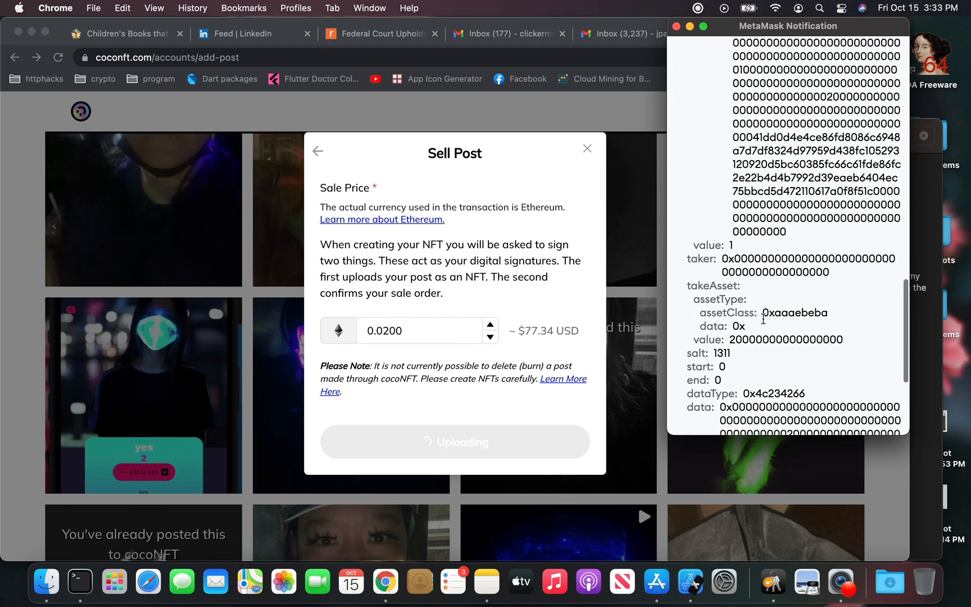
click(827, 399)
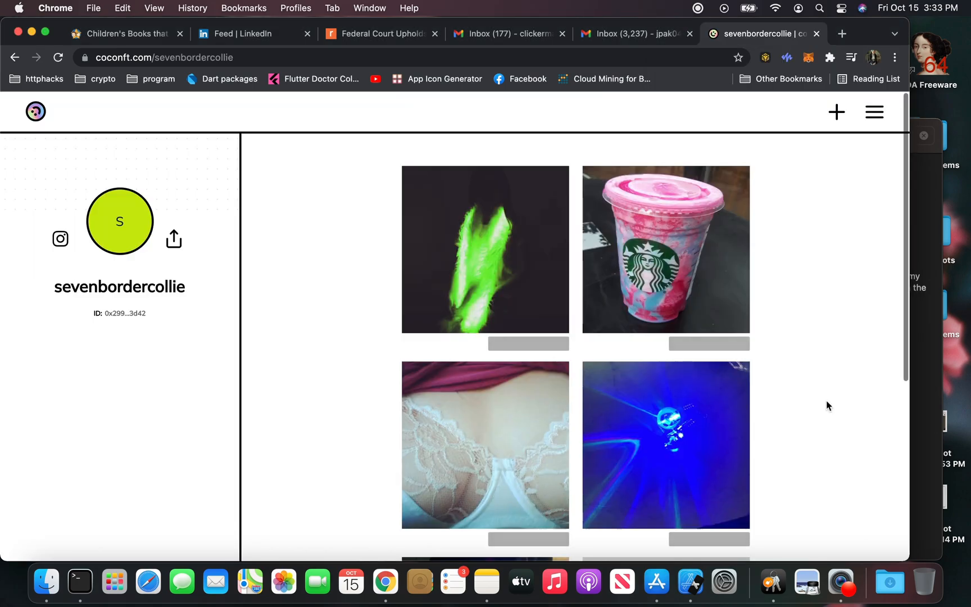
mouse_move(623, 284)
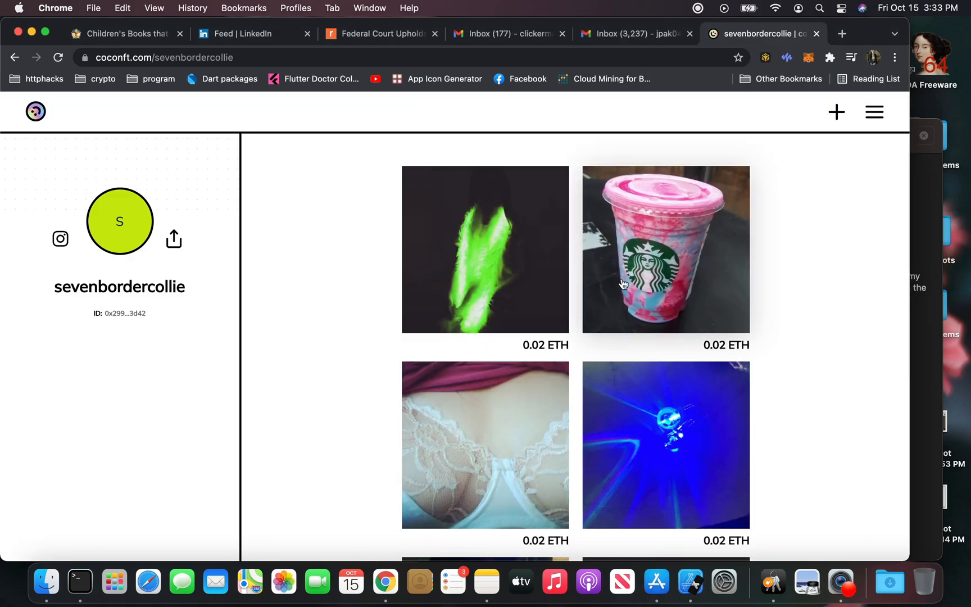
View the scarf NFT's 'Lights' page listed at 0.02 ETH and bring up its Share options.
click(484, 250)
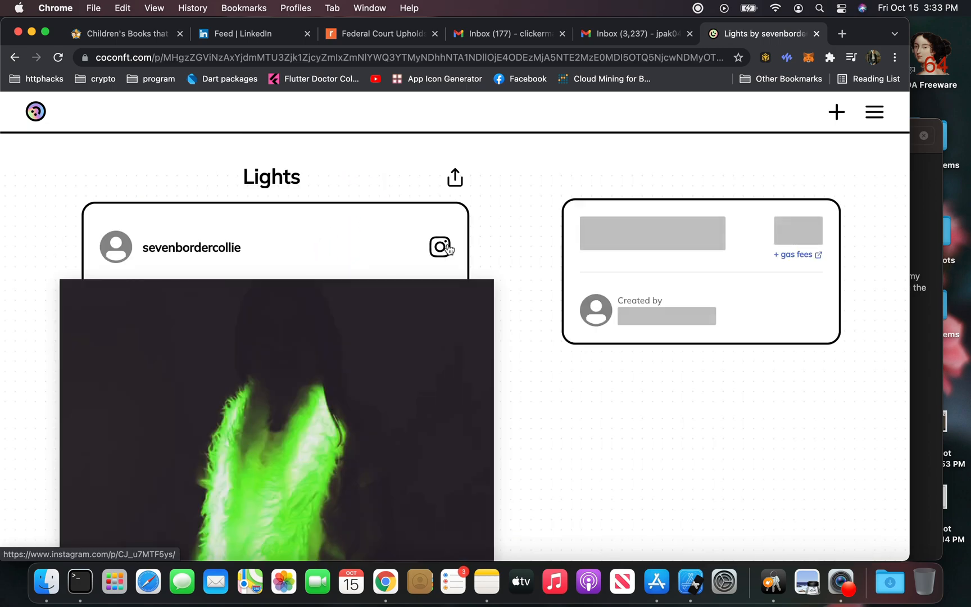
scroll(up, 3)
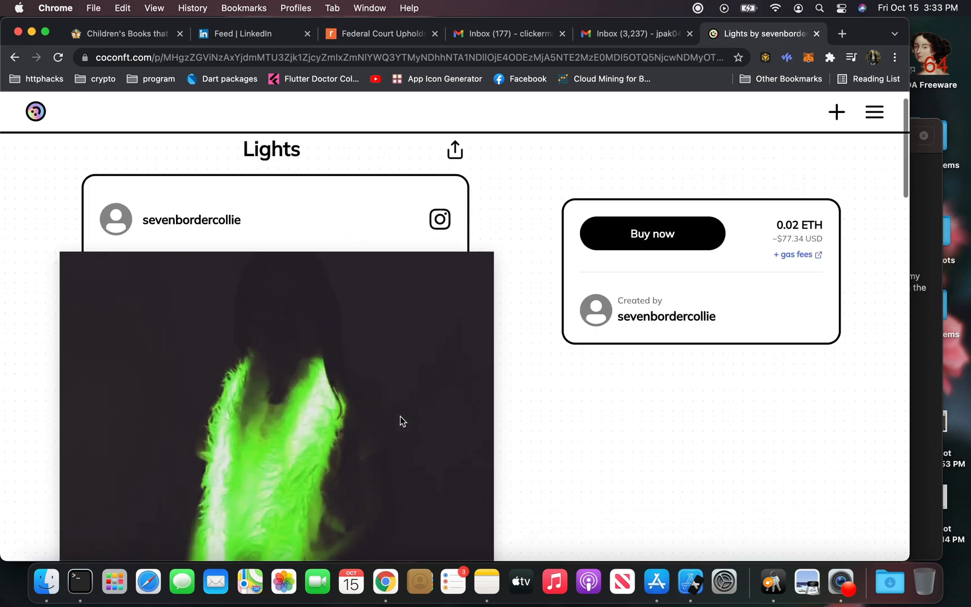
scroll(down, 3)
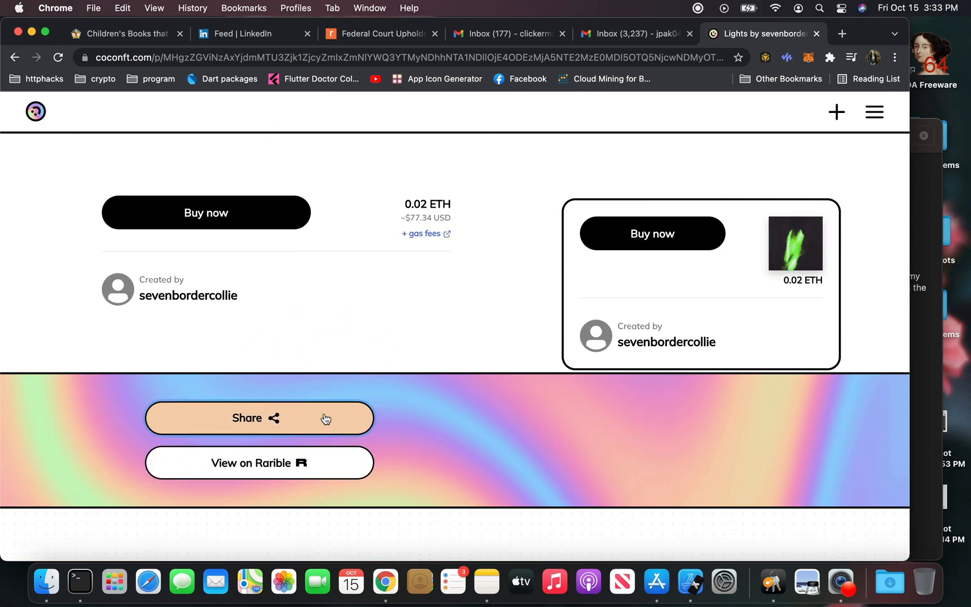
click(297, 418)
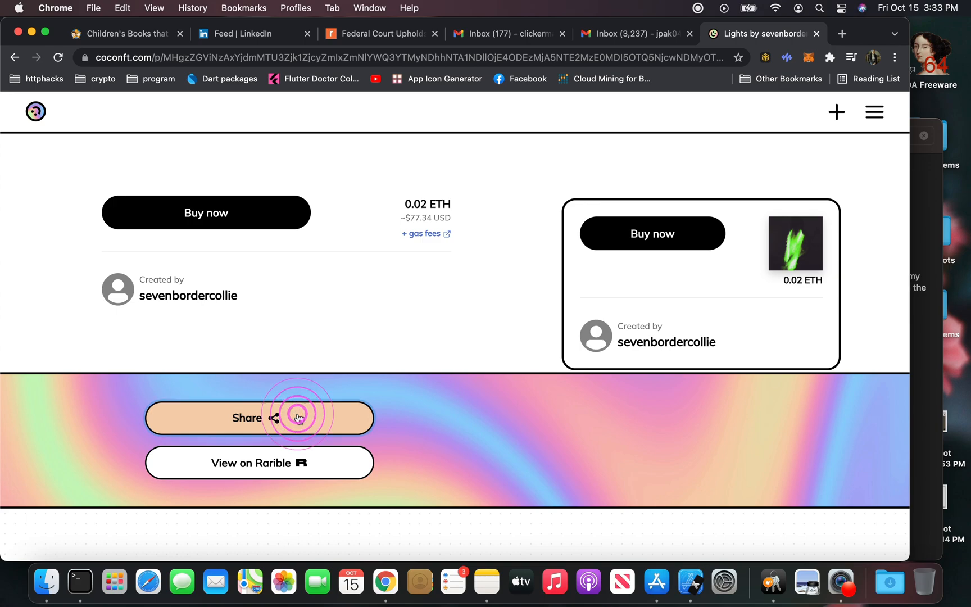